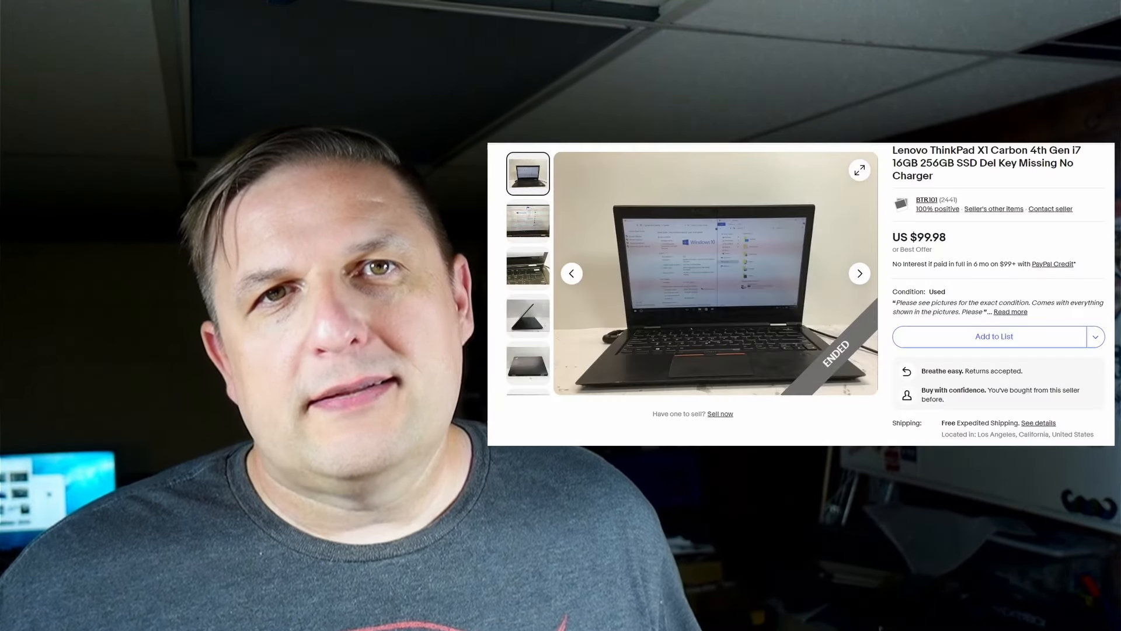
- Open the eBay listing for the $17.35 ThinkPad X1 Ethernet adapter cable
{"action": "left_click", "coordinate": [528, 365]}
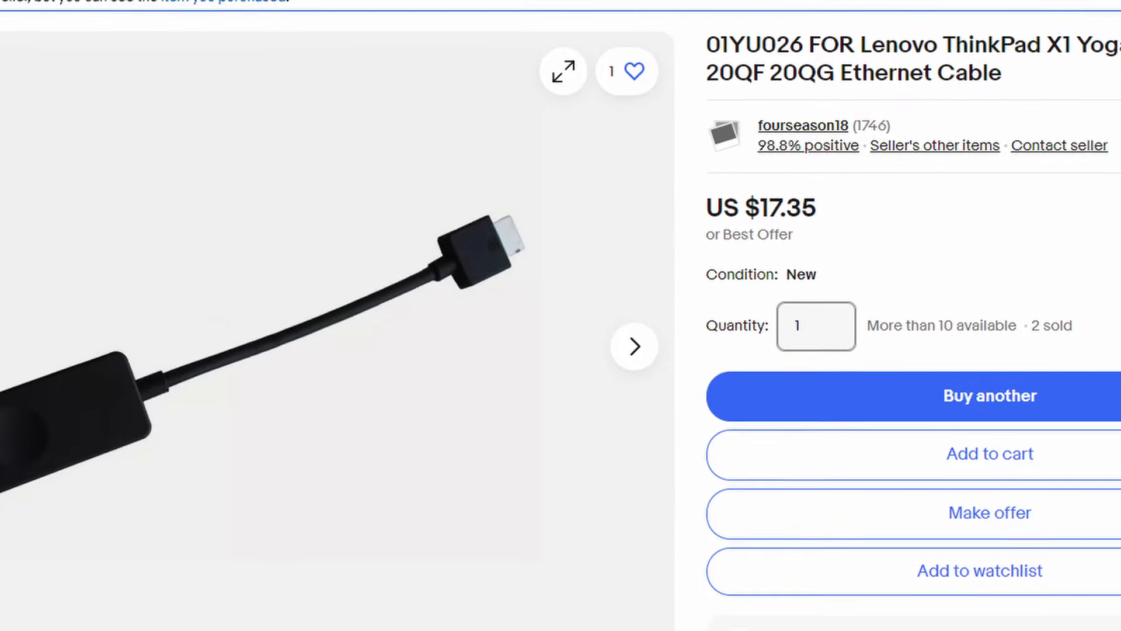
- Scroll down from the eBay listing toward Manjaro's official x86 download page
{"action": "scroll", "scroll_direction": "down", "scroll_amount": 3}
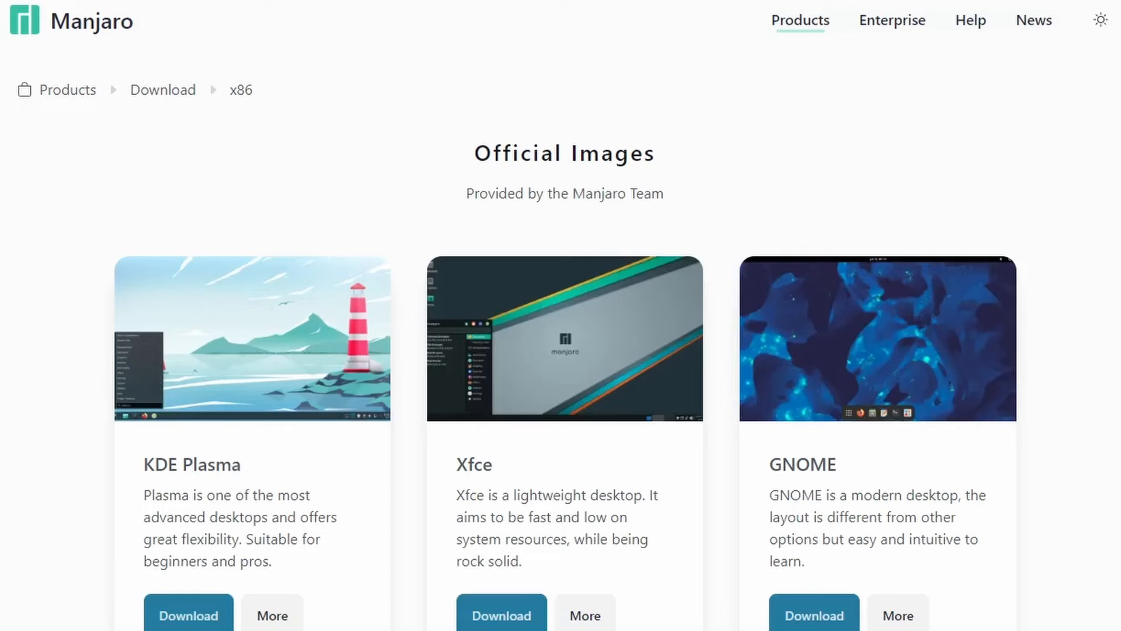
- Download the GNOME edition from Manjaro's Official Images list
{"action": "scroll", "scroll_direction": "down", "scroll_amount": 3}
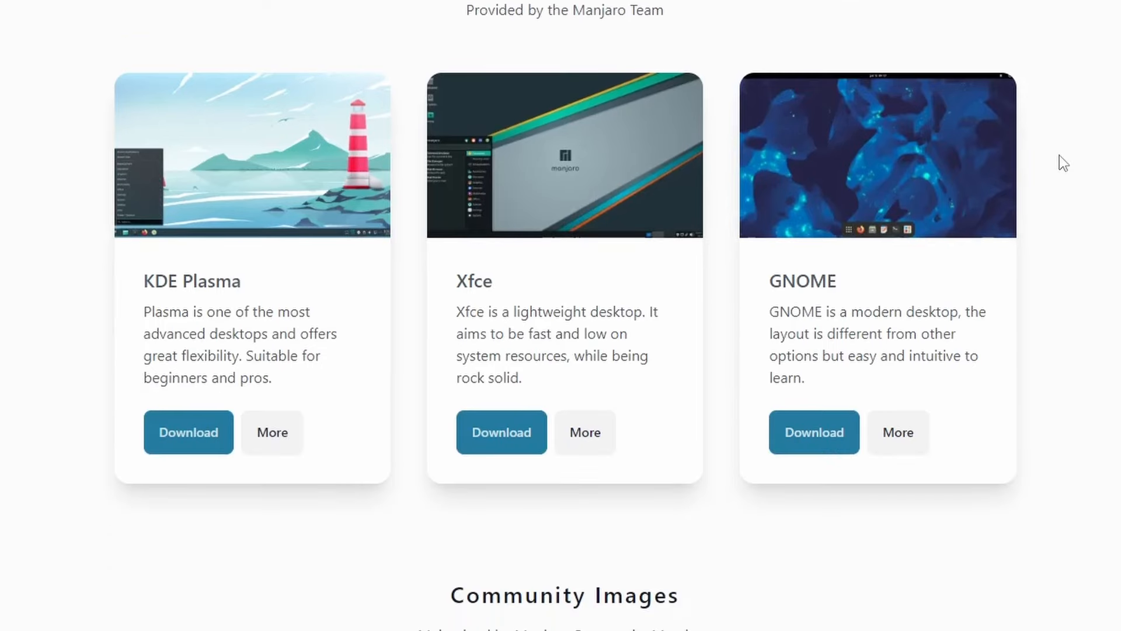
{"action": "scroll", "scroll_direction": "down", "scroll_amount": 3}
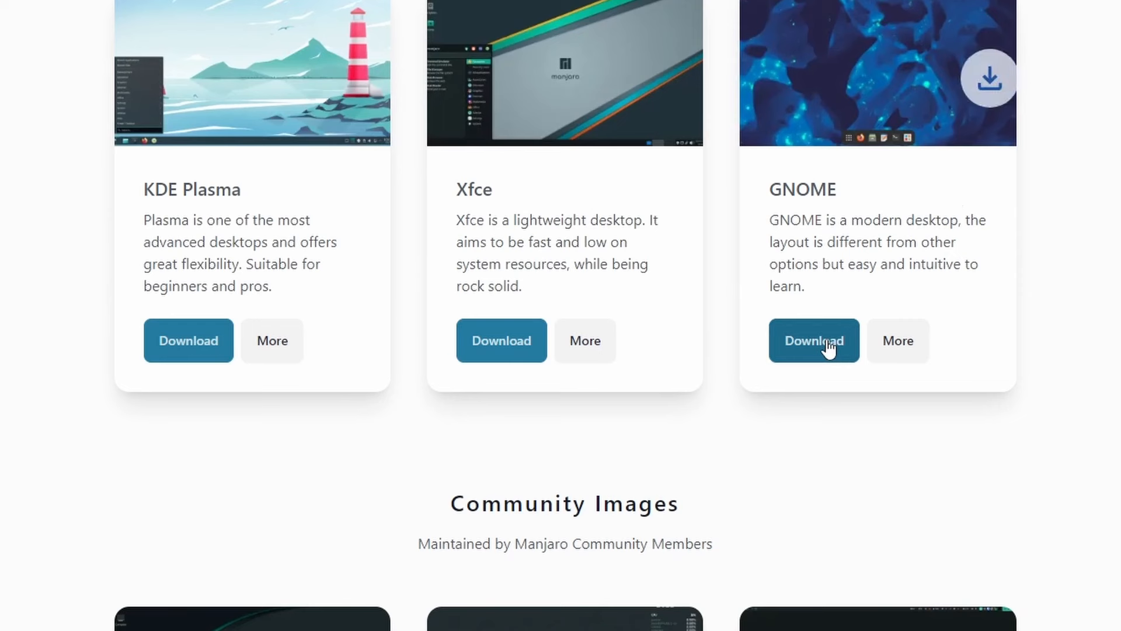
{"action": "left_click", "coordinate": [814, 340]}
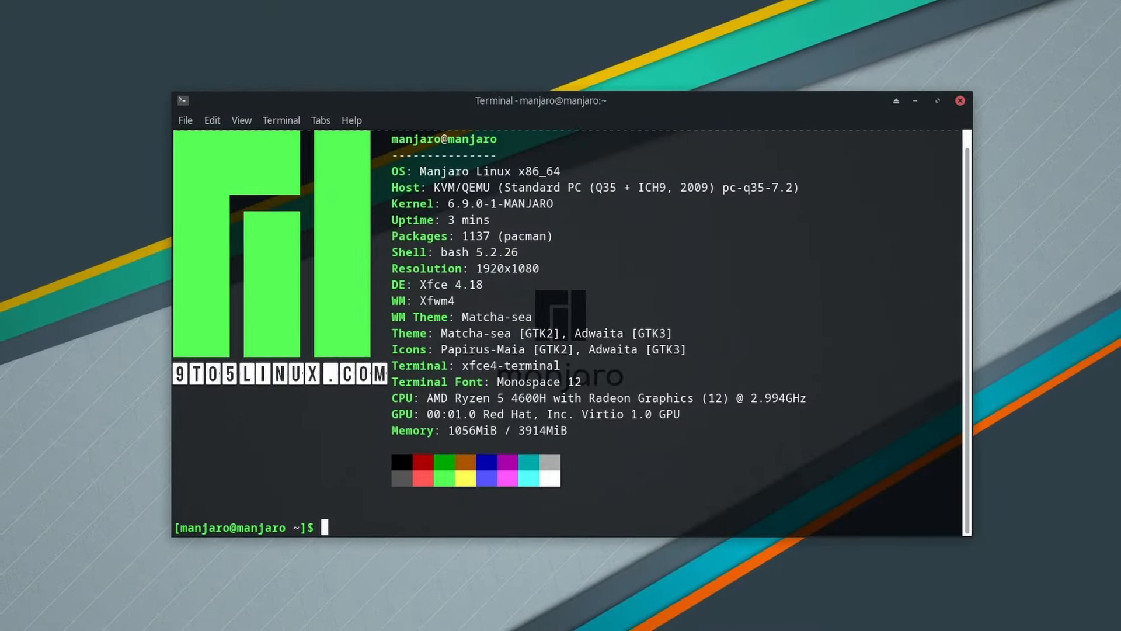
{"action": "left_click_drag", "start_coordinate": [539, 100], "coordinate": [551, 113]}
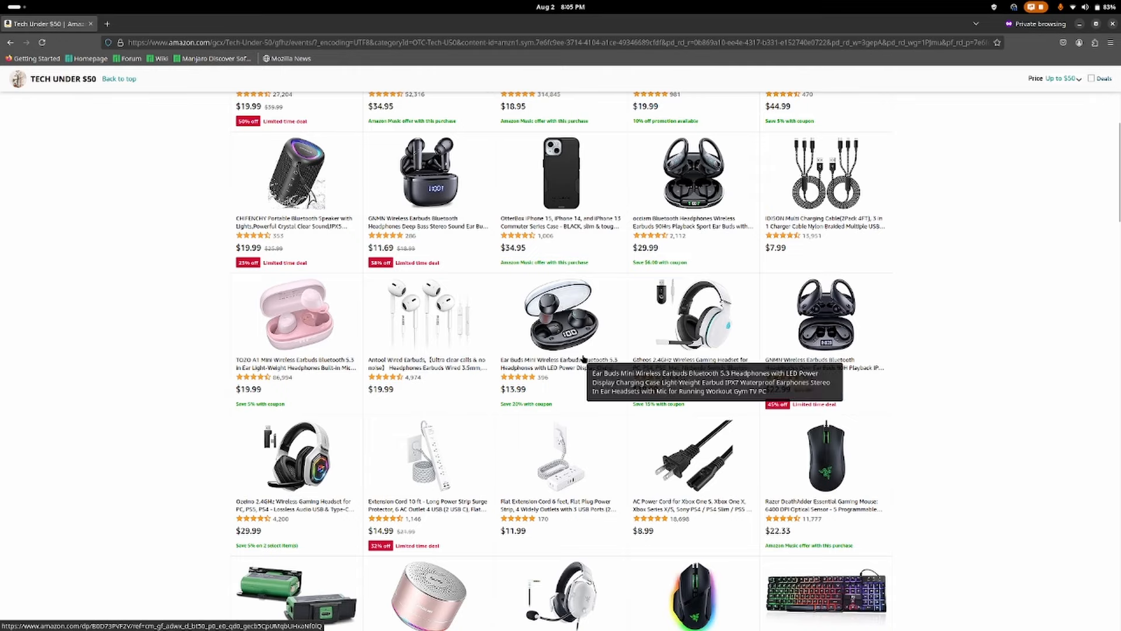
- Scroll through Amazon's Tech Under $50 earbuds, headsets, cables and mice
{"action": "scroll", "scroll_direction": "down", "scroll_amount": 3}
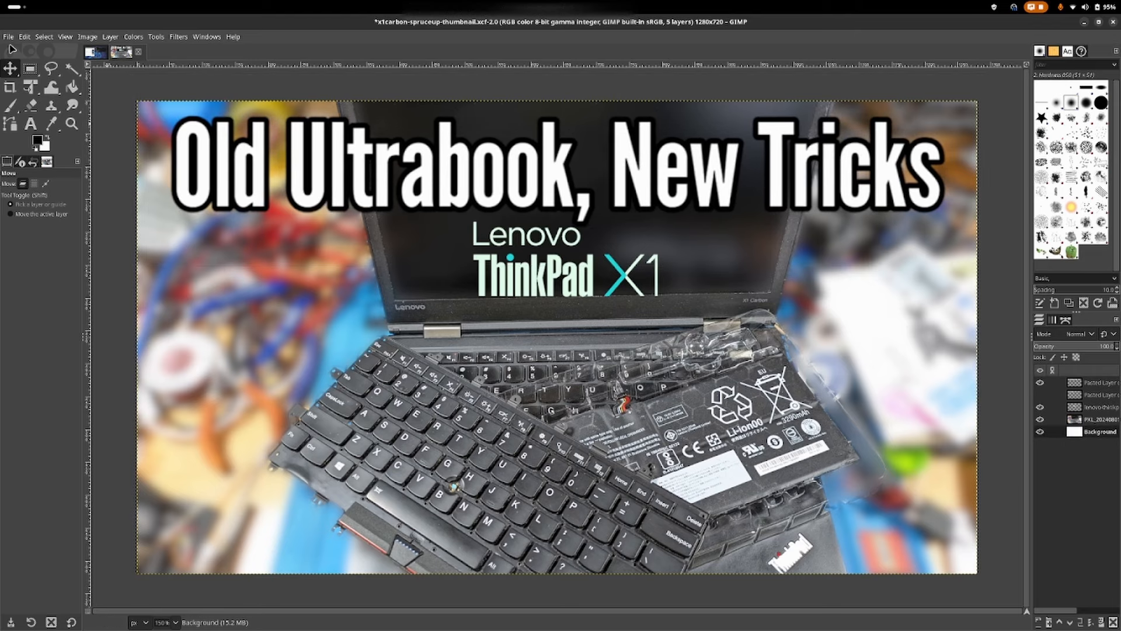
- Bring up the x1carbon-spruceup-thumbnail.xcf 'Old Ultrabook, New Tricks' project in GIMP
{"action": "left_click", "coordinate": [8, 36]}
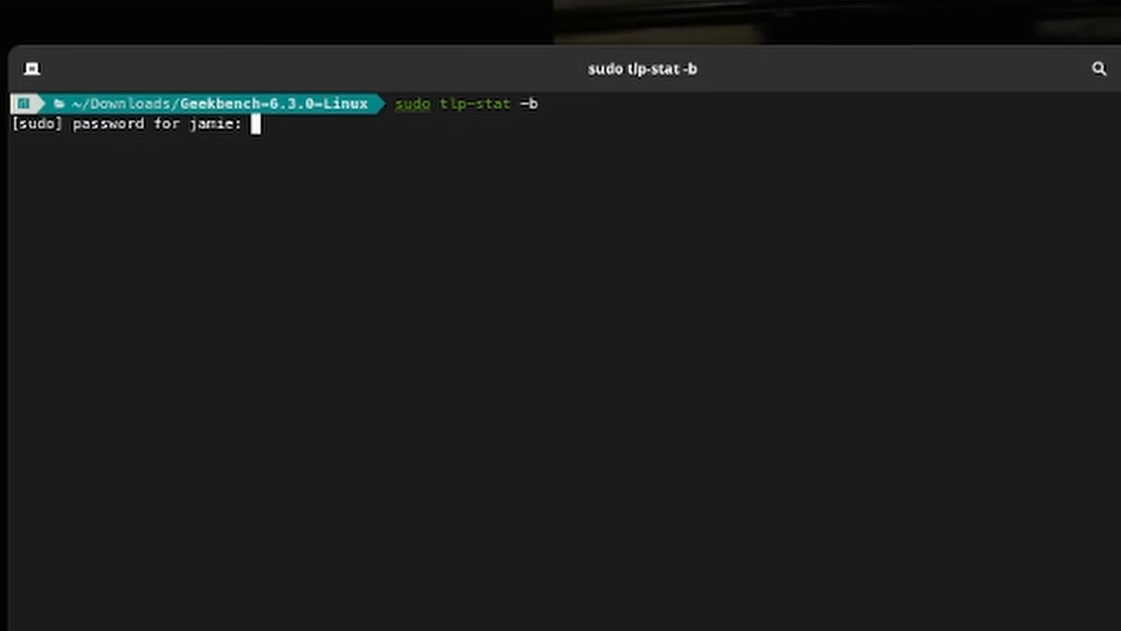
- Submit the sudo password so tlp-stat -b shows battery status
{"action": "key", "text": "Enter"}
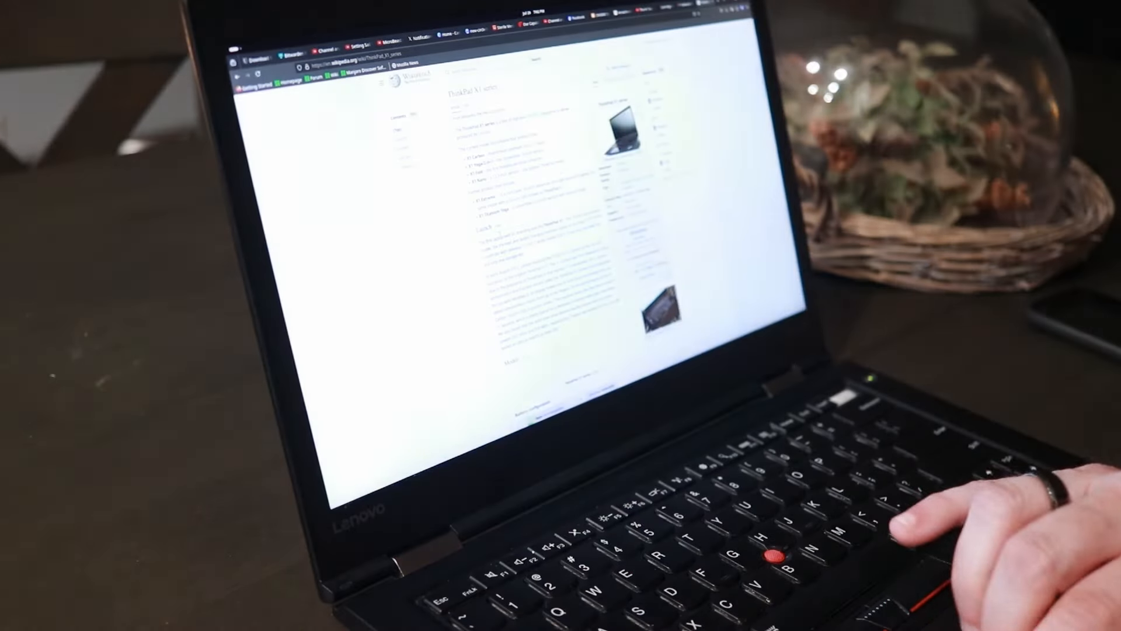
{"action": "scroll", "scroll_direction": "down", "scroll_amount": 3}
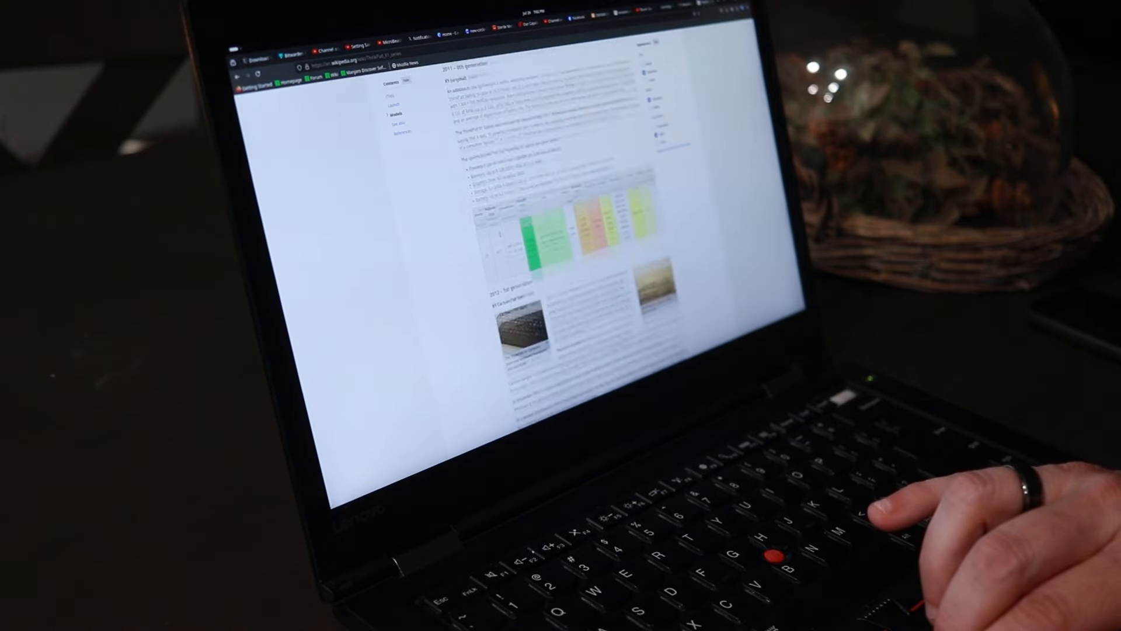
{"action": "scroll", "scroll_direction": "down", "scroll_amount": 3}
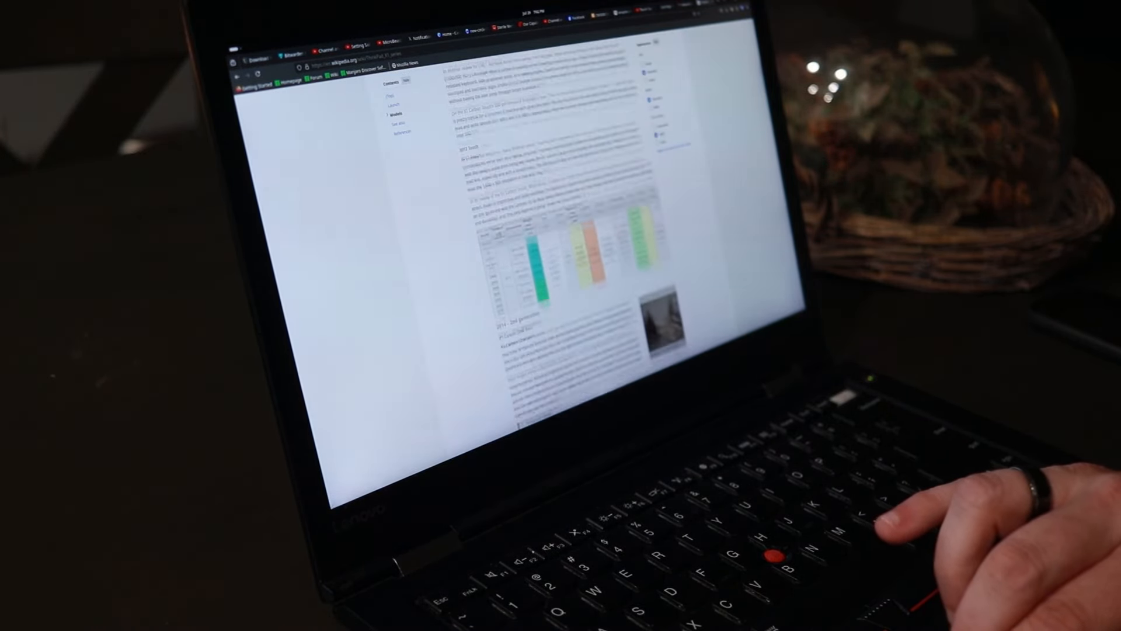
{"action": "scroll", "scroll_direction": "down", "scroll_amount": 3}
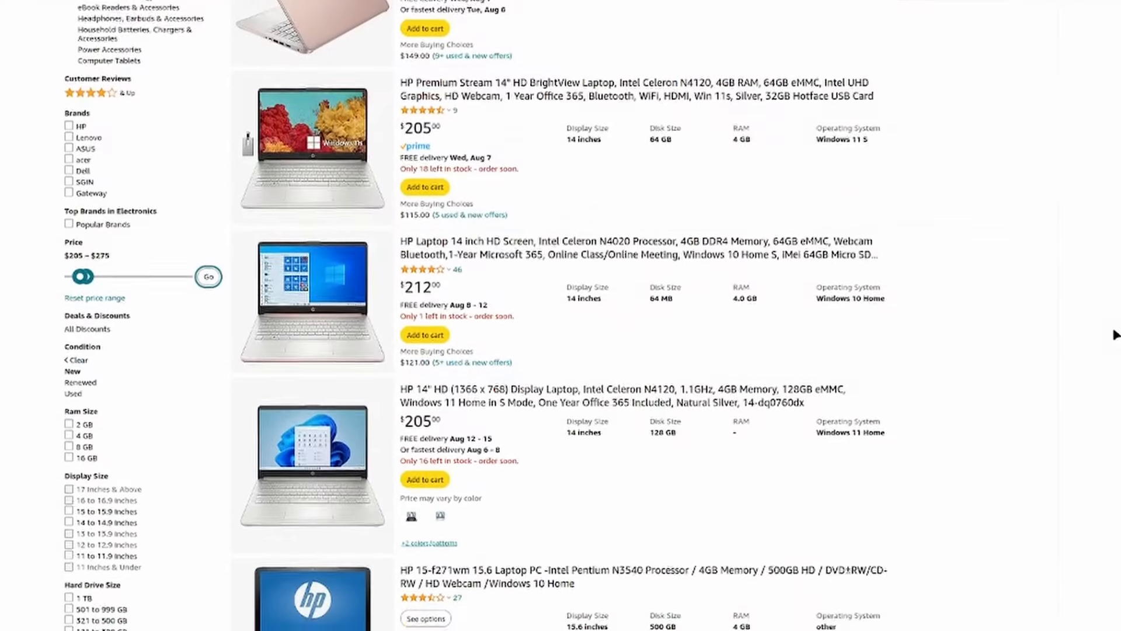
{"action": "scroll", "scroll_direction": "down", "scroll_amount": 3}
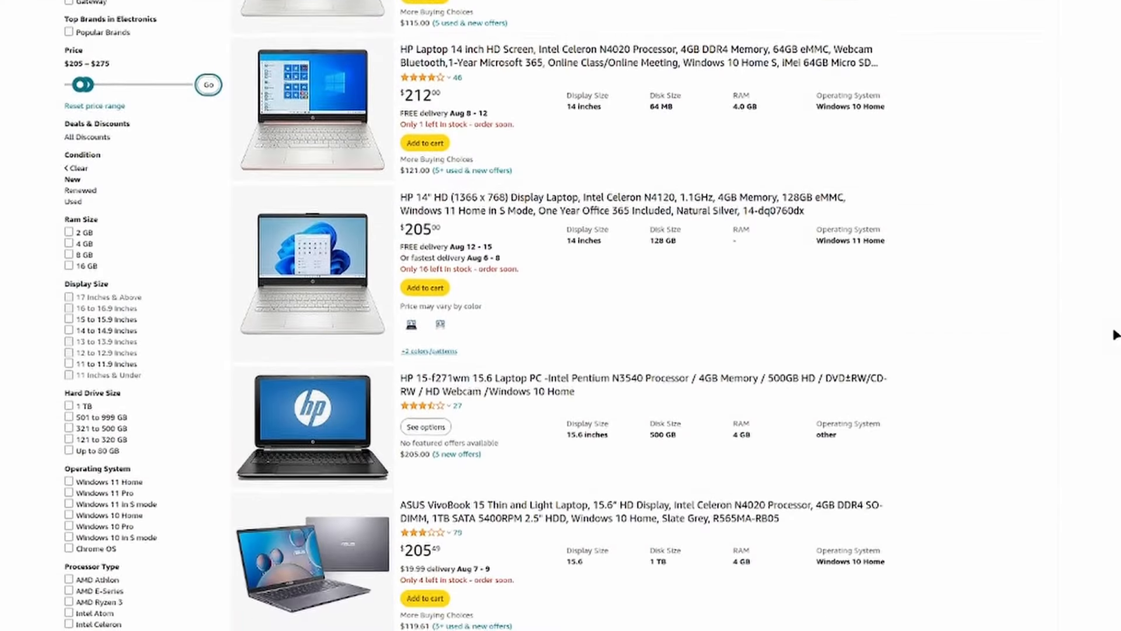
{"action": "scroll", "scroll_direction": "down", "scroll_amount": 3}
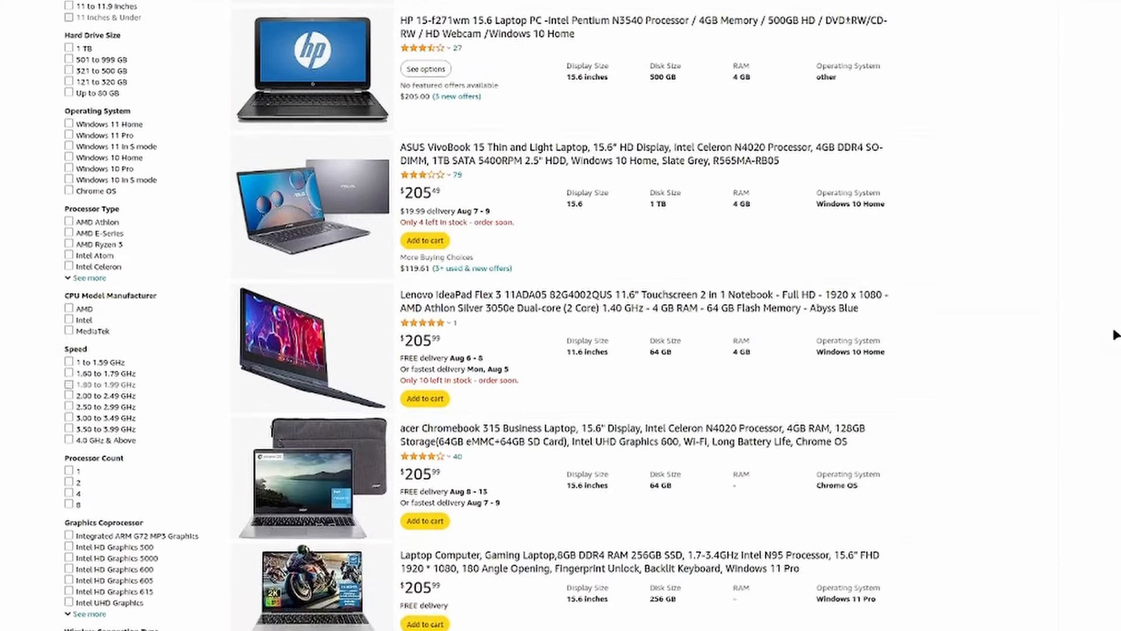
{"action": "scroll", "scroll_direction": "down", "scroll_amount": 3}
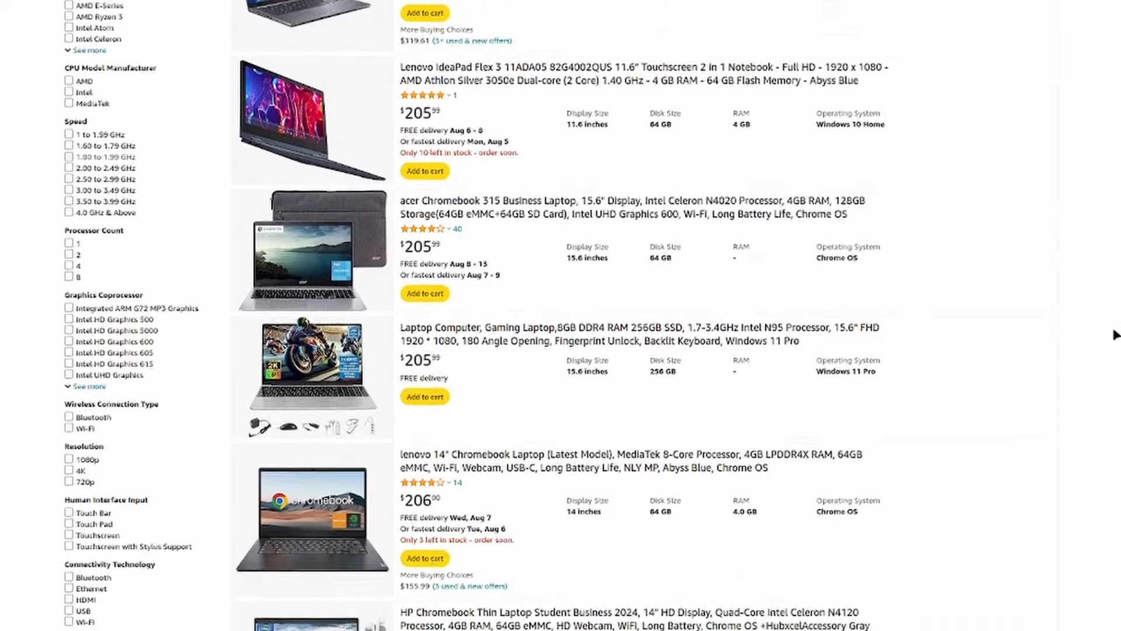
{"action": "scroll", "scroll_direction": "down", "scroll_amount": 3}
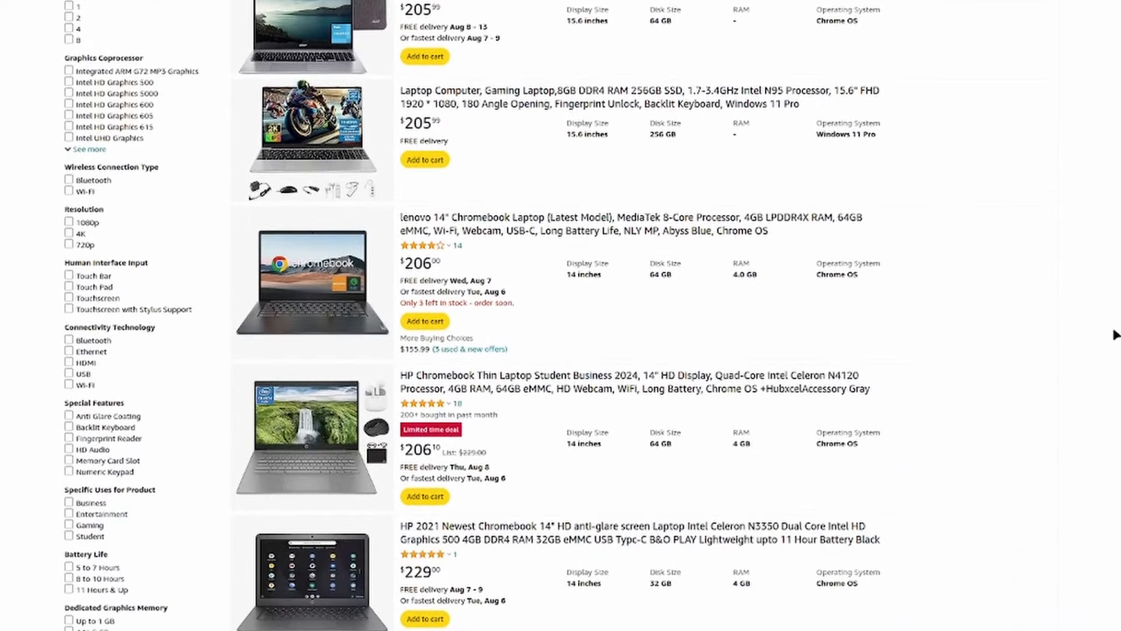
{"action": "scroll", "scroll_direction": "down", "scroll_amount": 3}
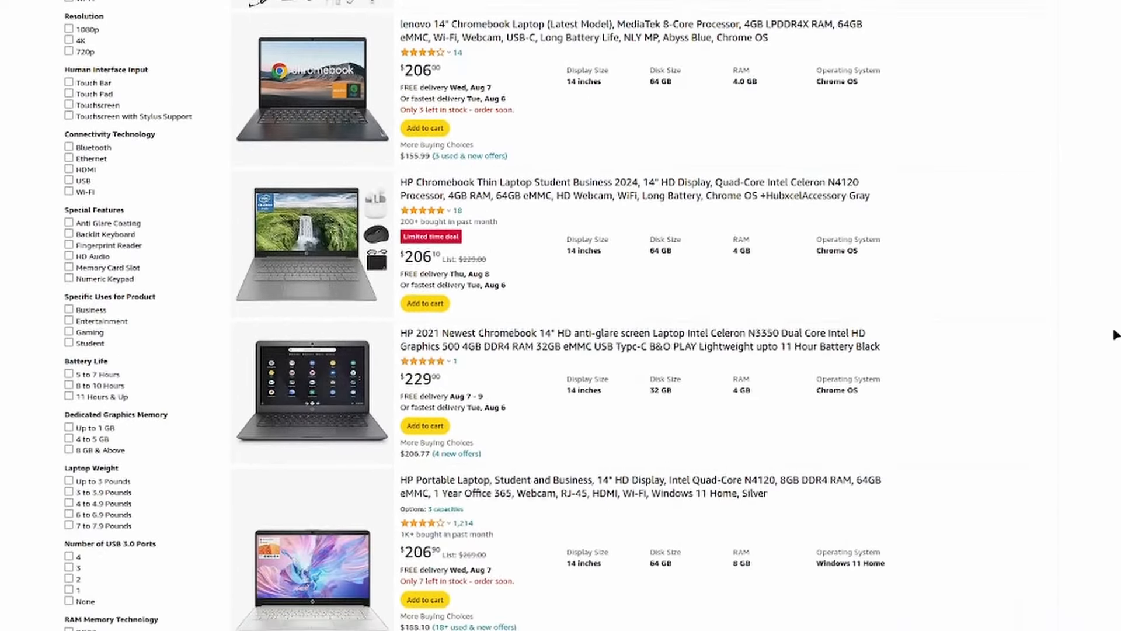